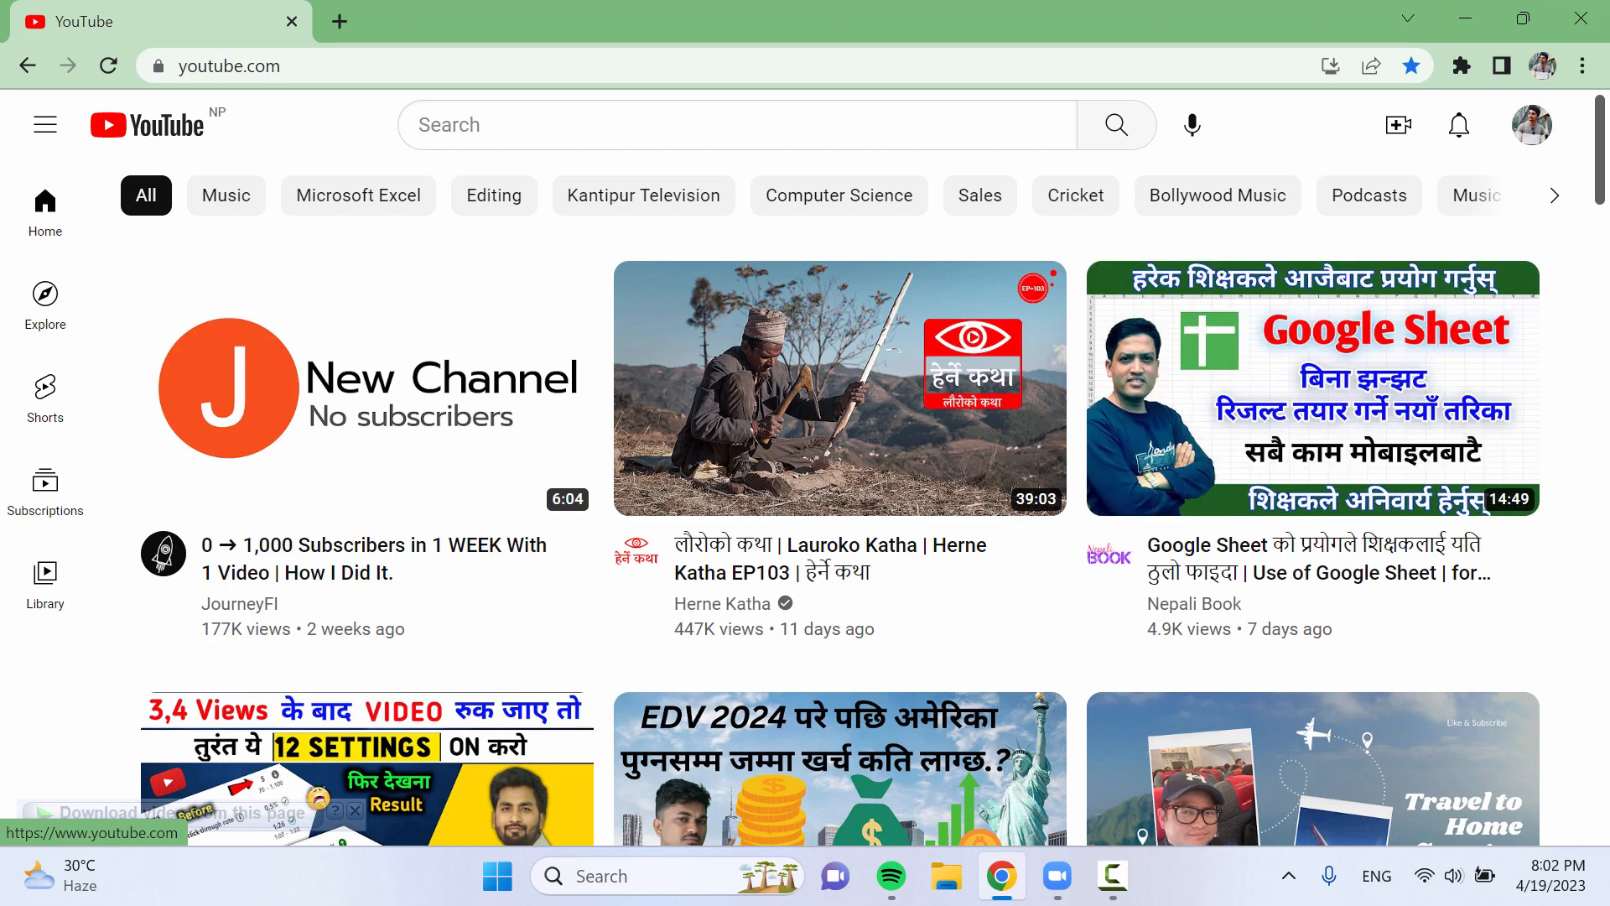
mouse_move(1312, 385)
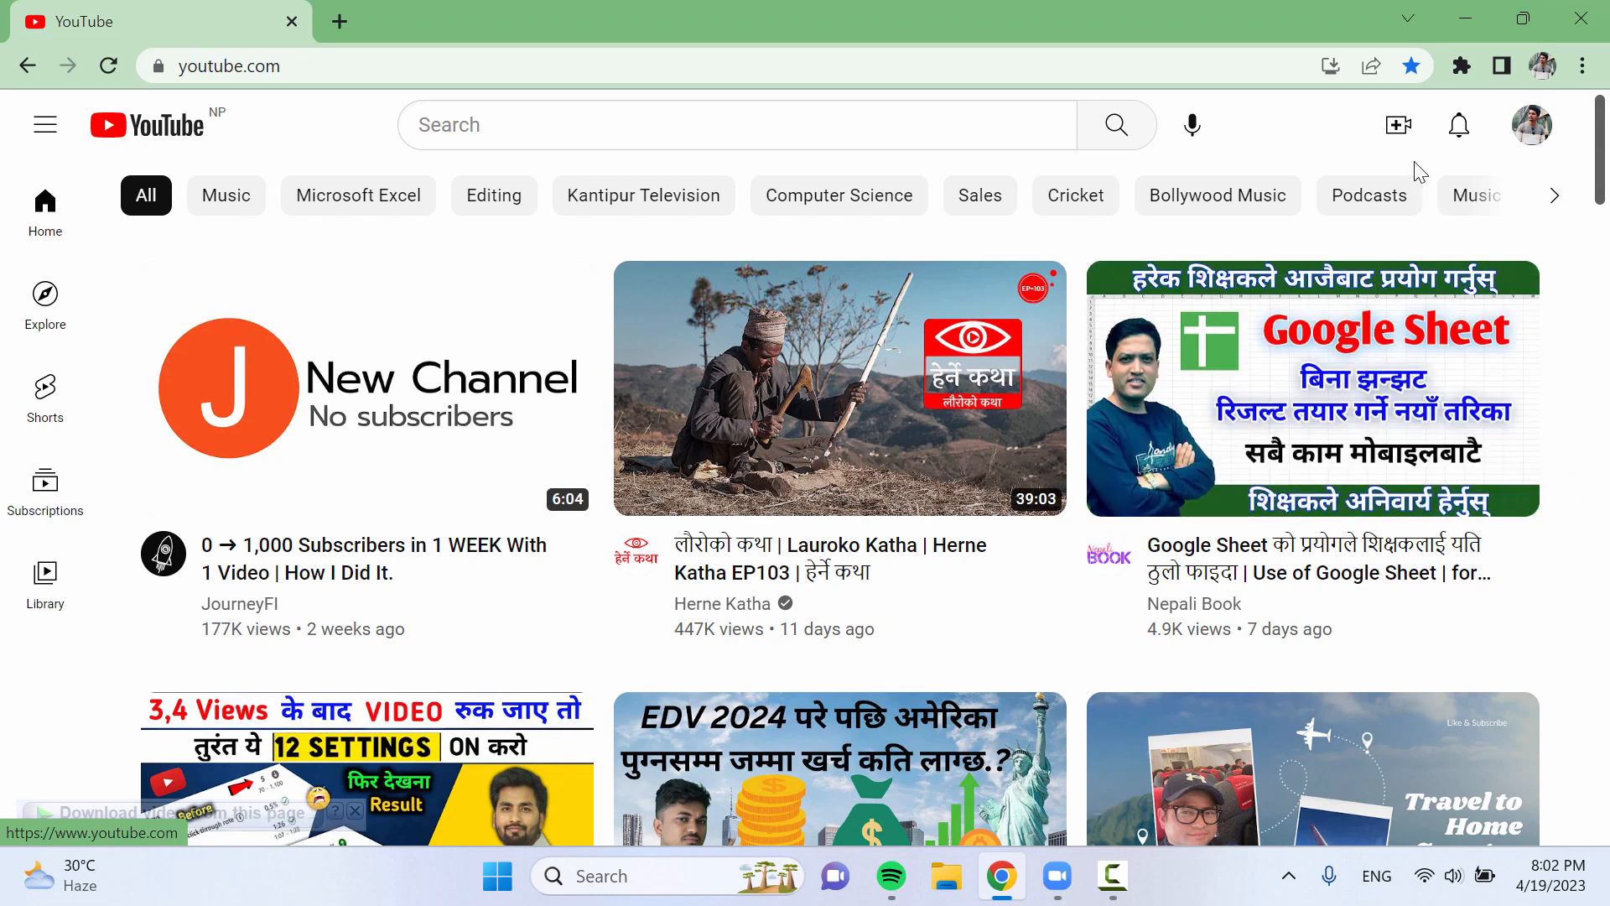
mouse_move(1399, 124)
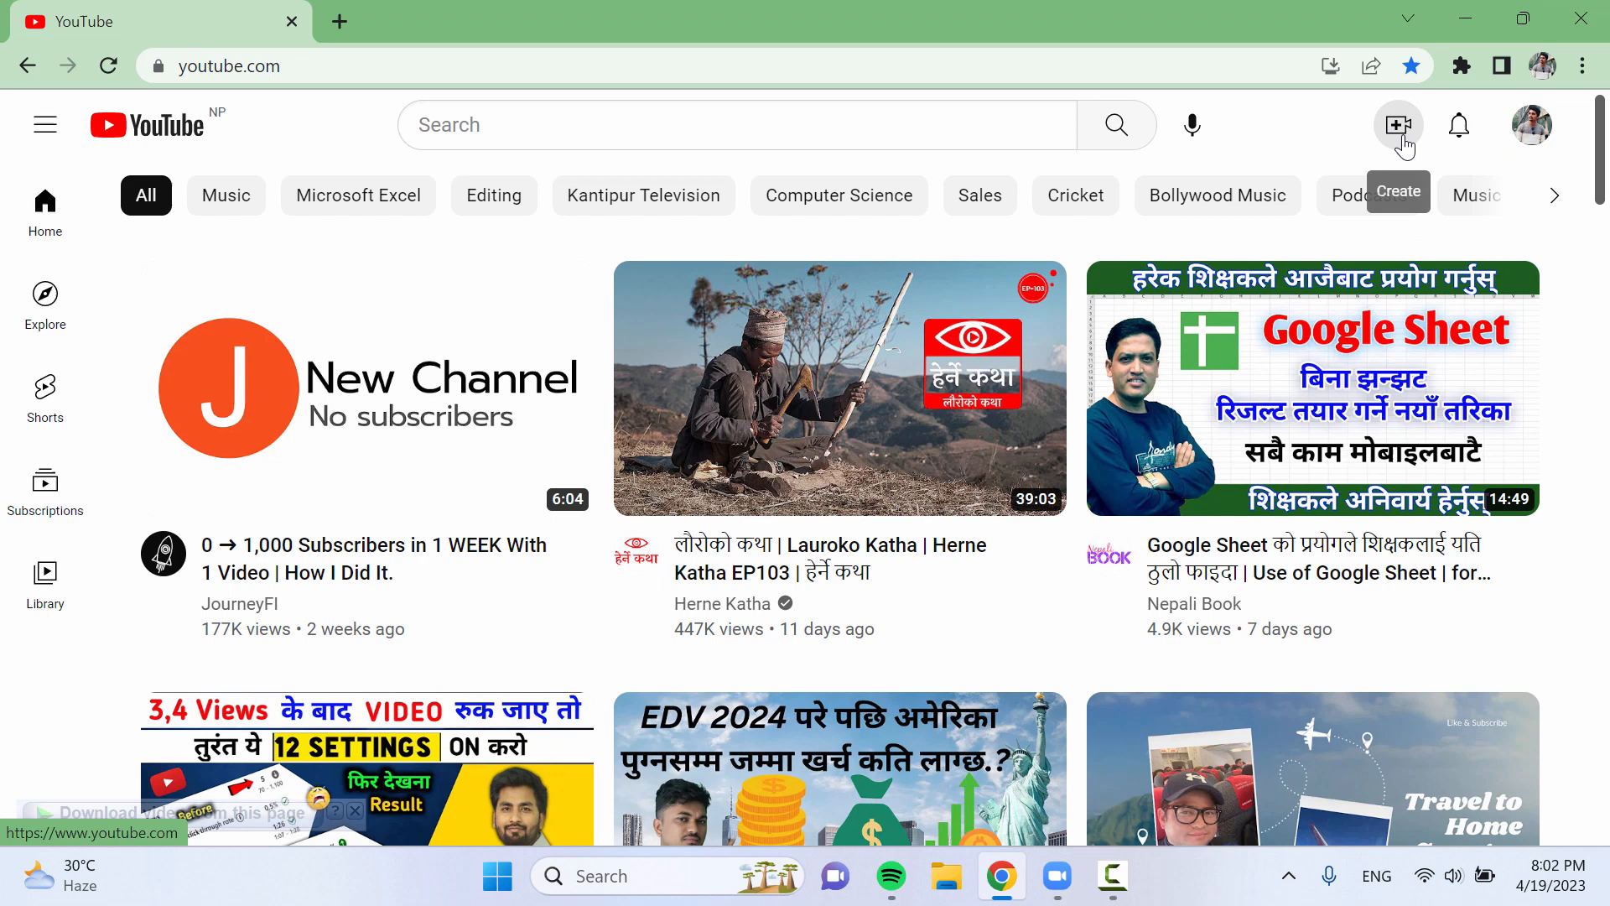
- Upload the 'Cursor Loading when right click on desktop' video file via Create > Upload video
click(1399, 124)
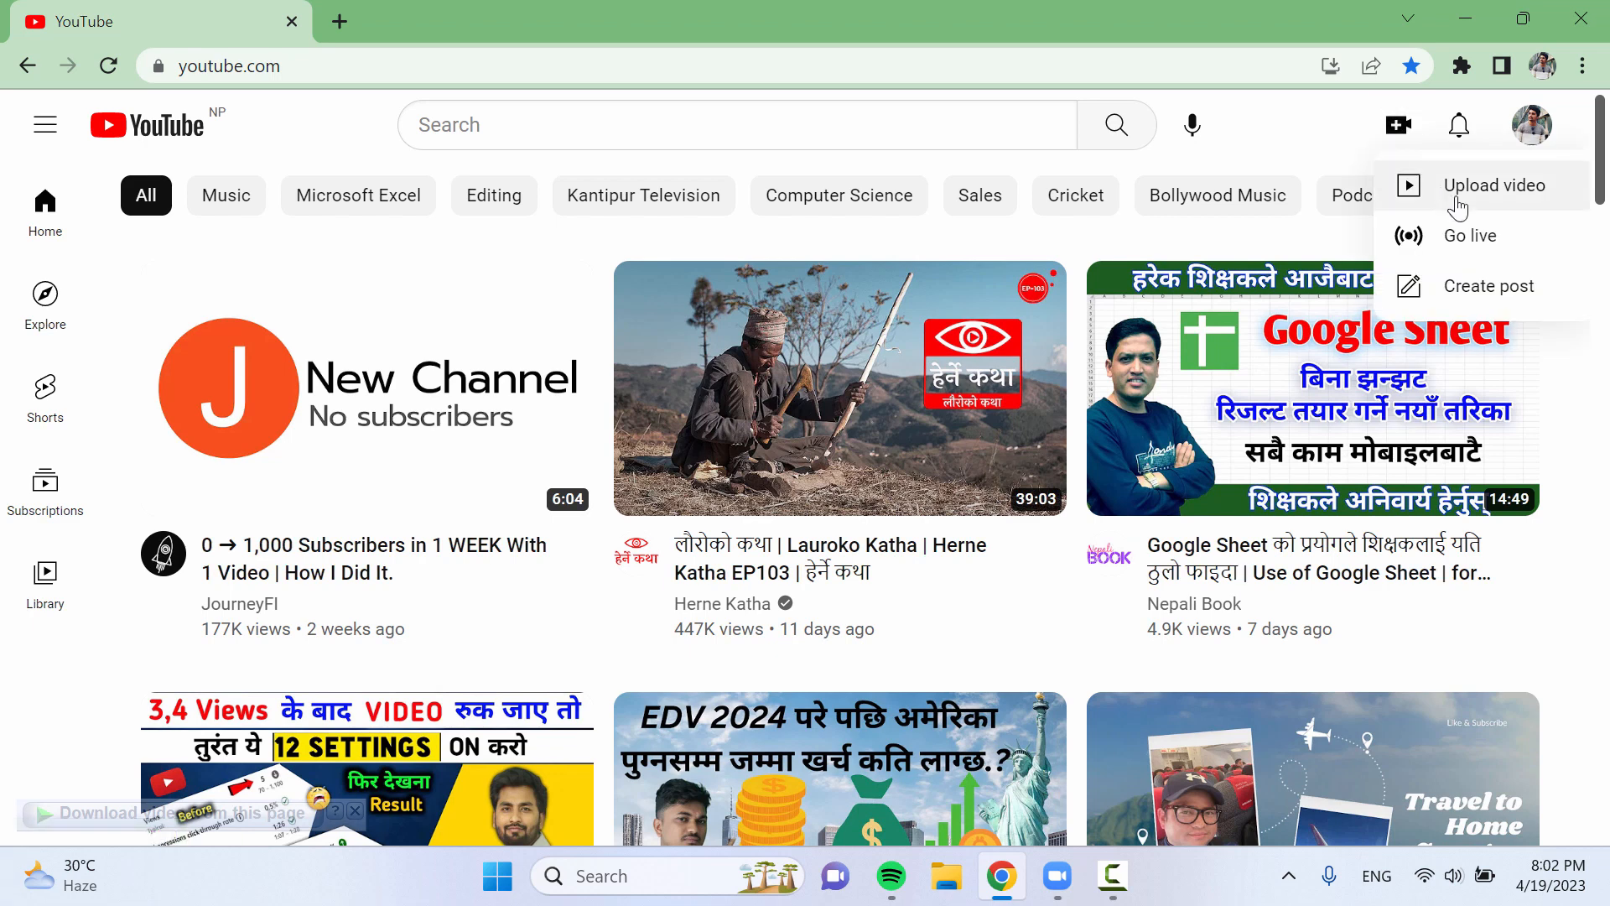
click(1494, 184)
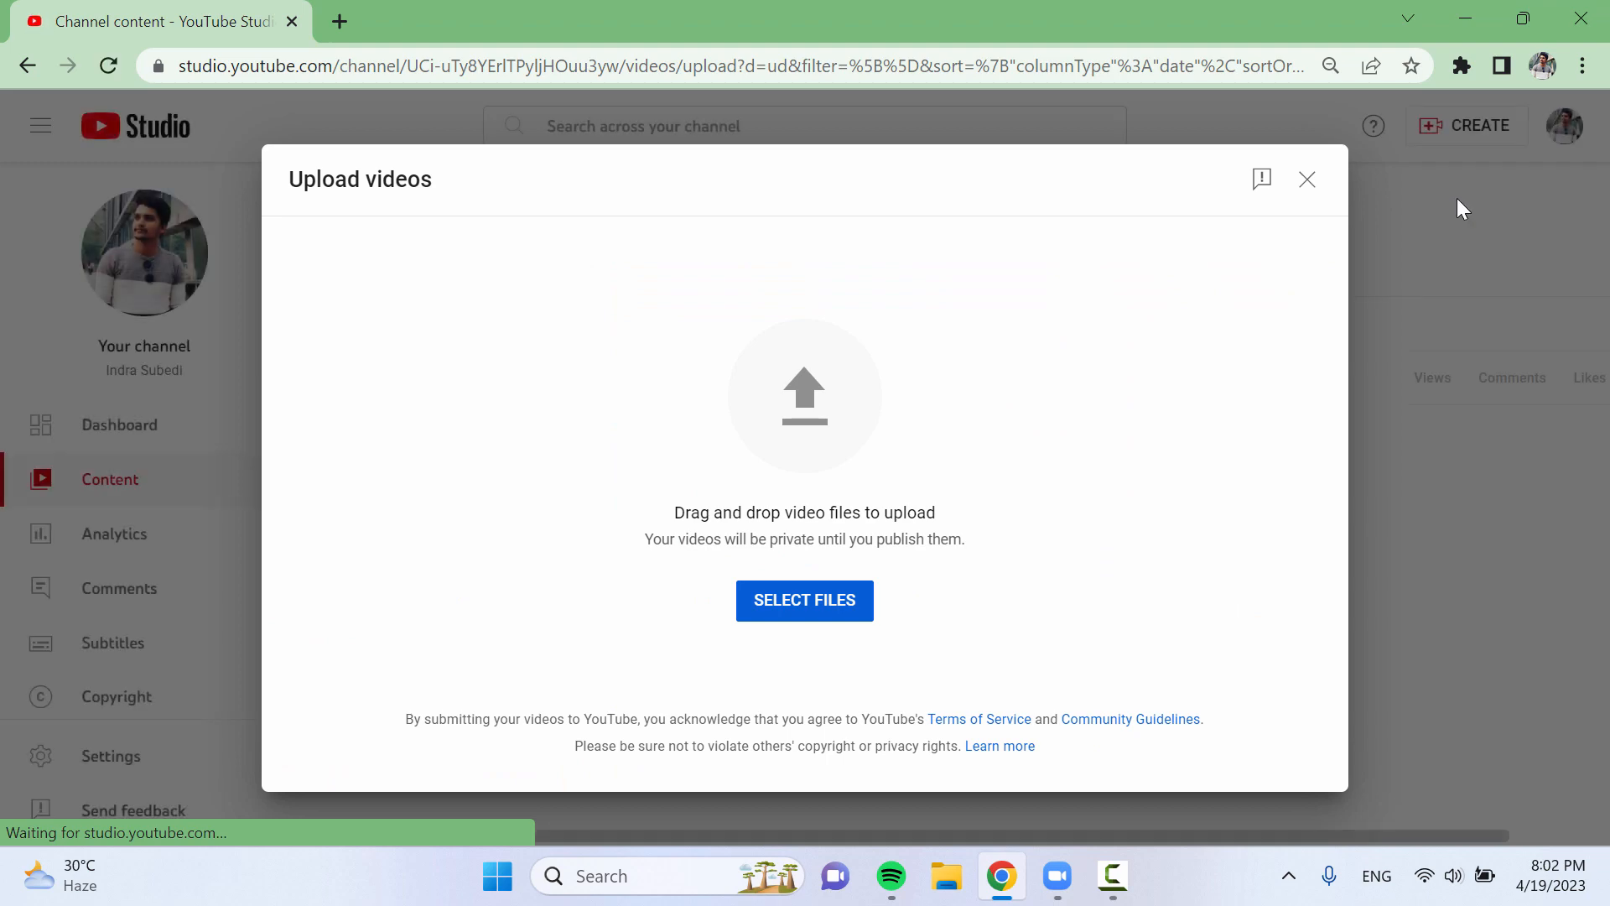
mouse_move(827, 619)
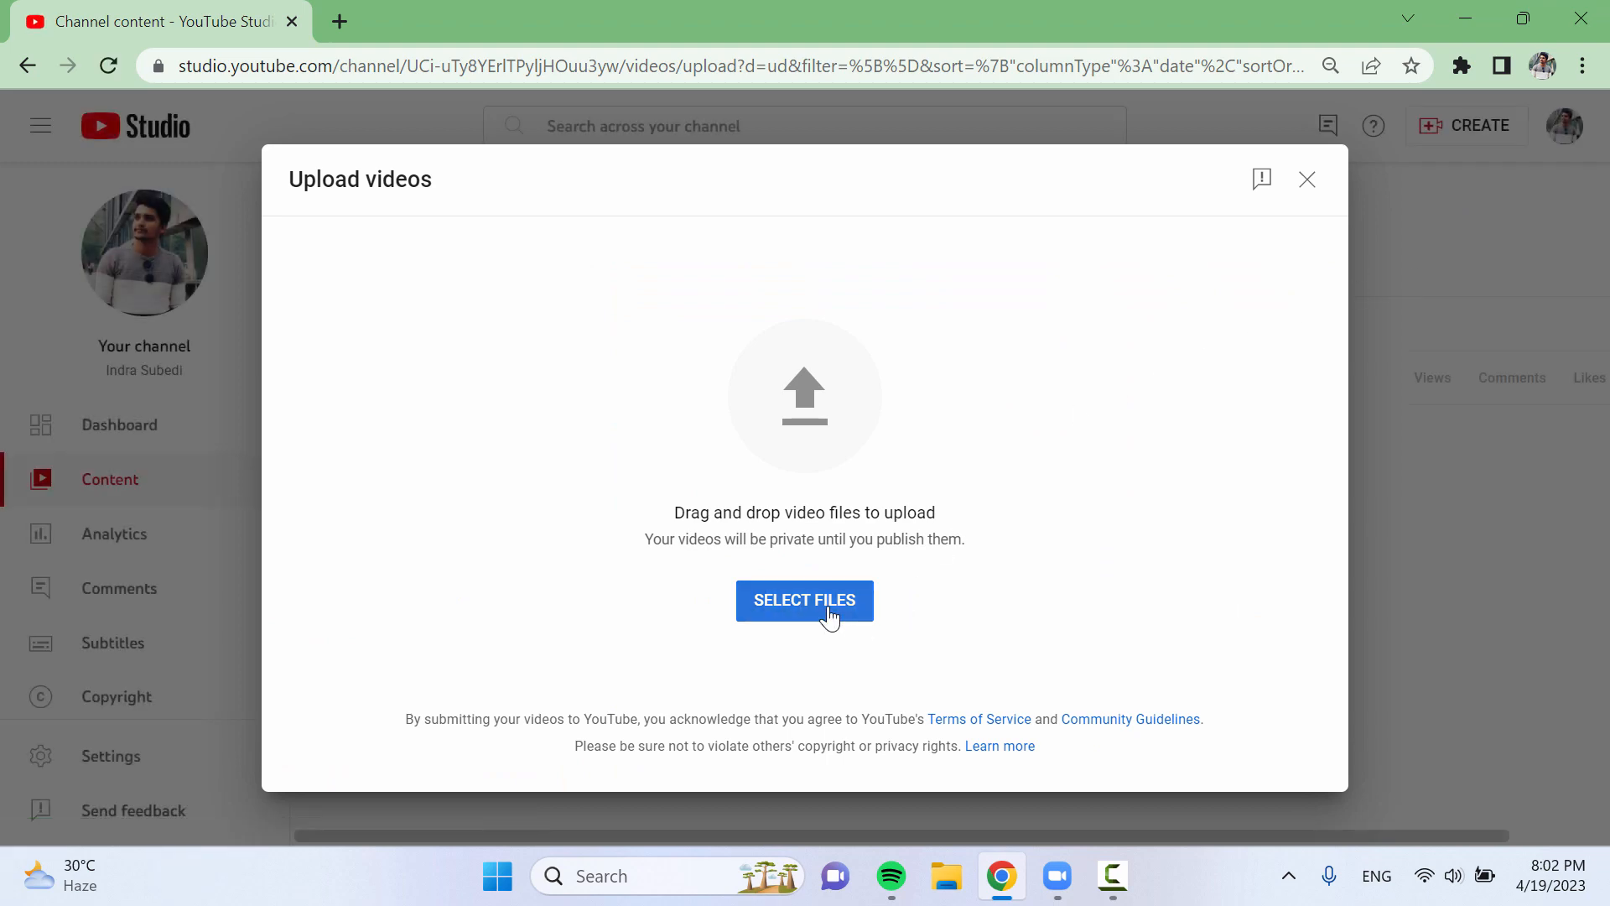
click(805, 601)
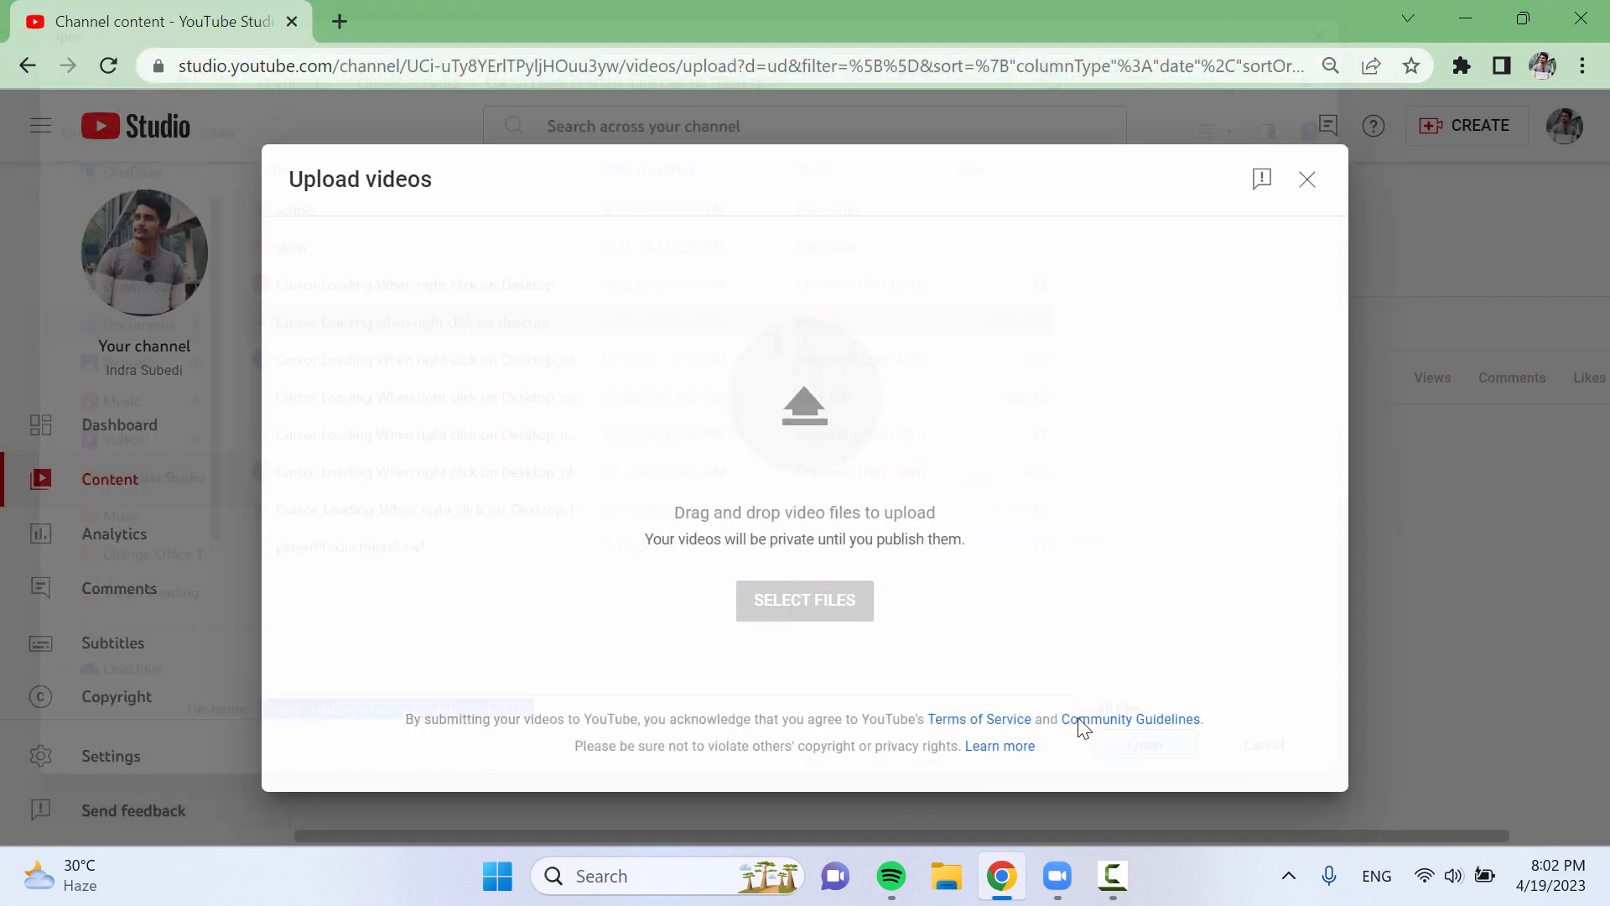
click(805, 600)
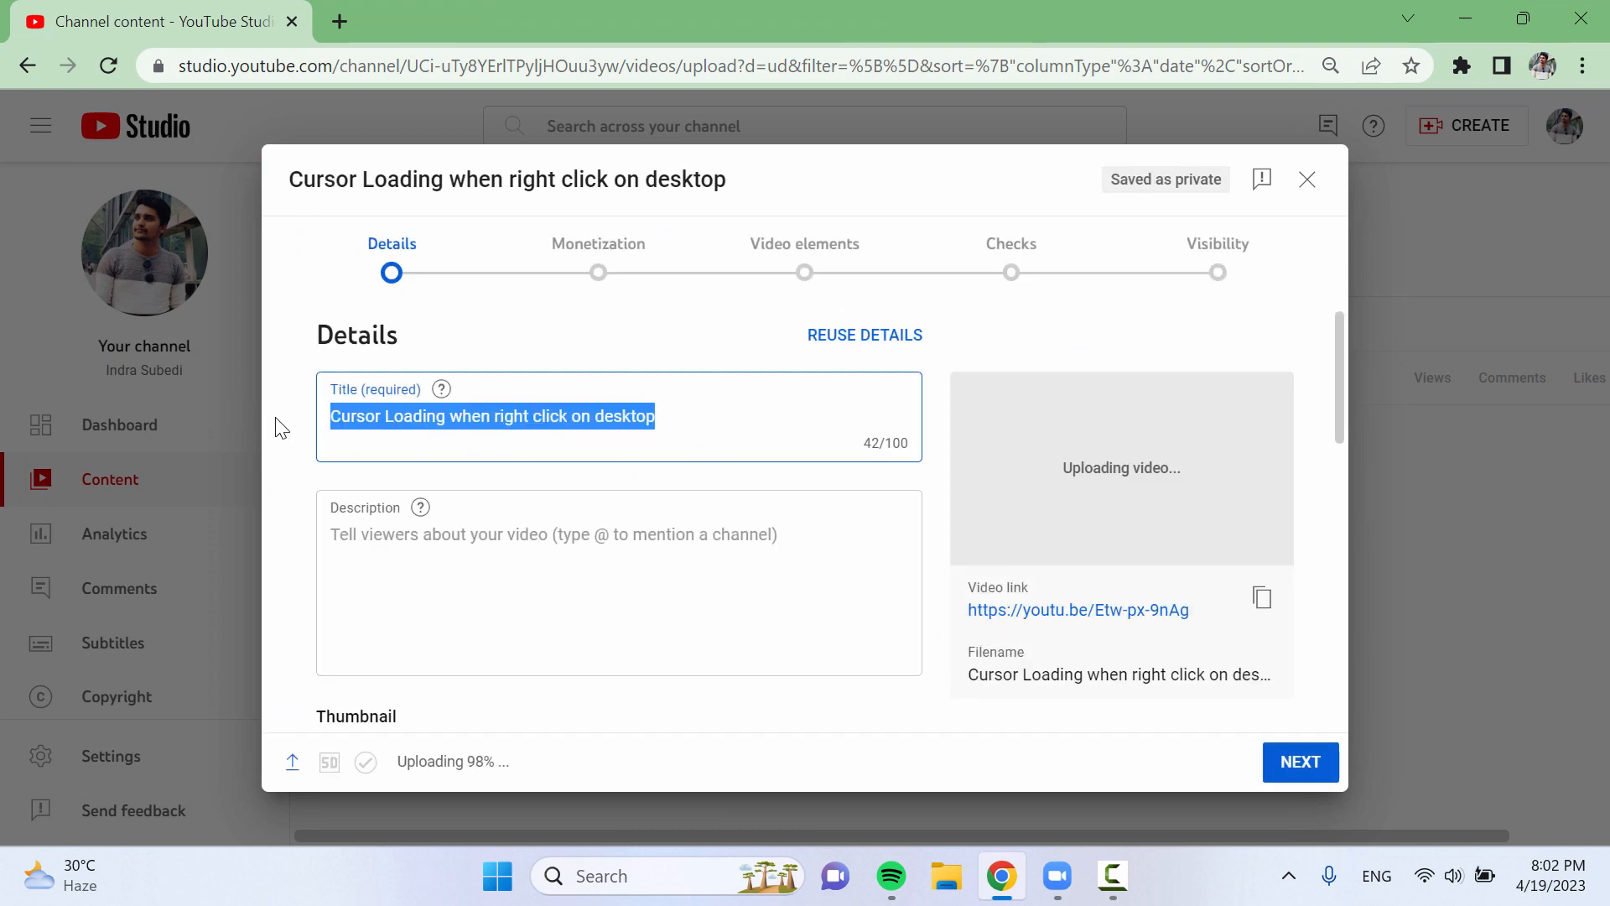
- Expand the extra settings and uncheck 'Publish to subscriptions feed and notify subscribers'
scroll(down, 3)
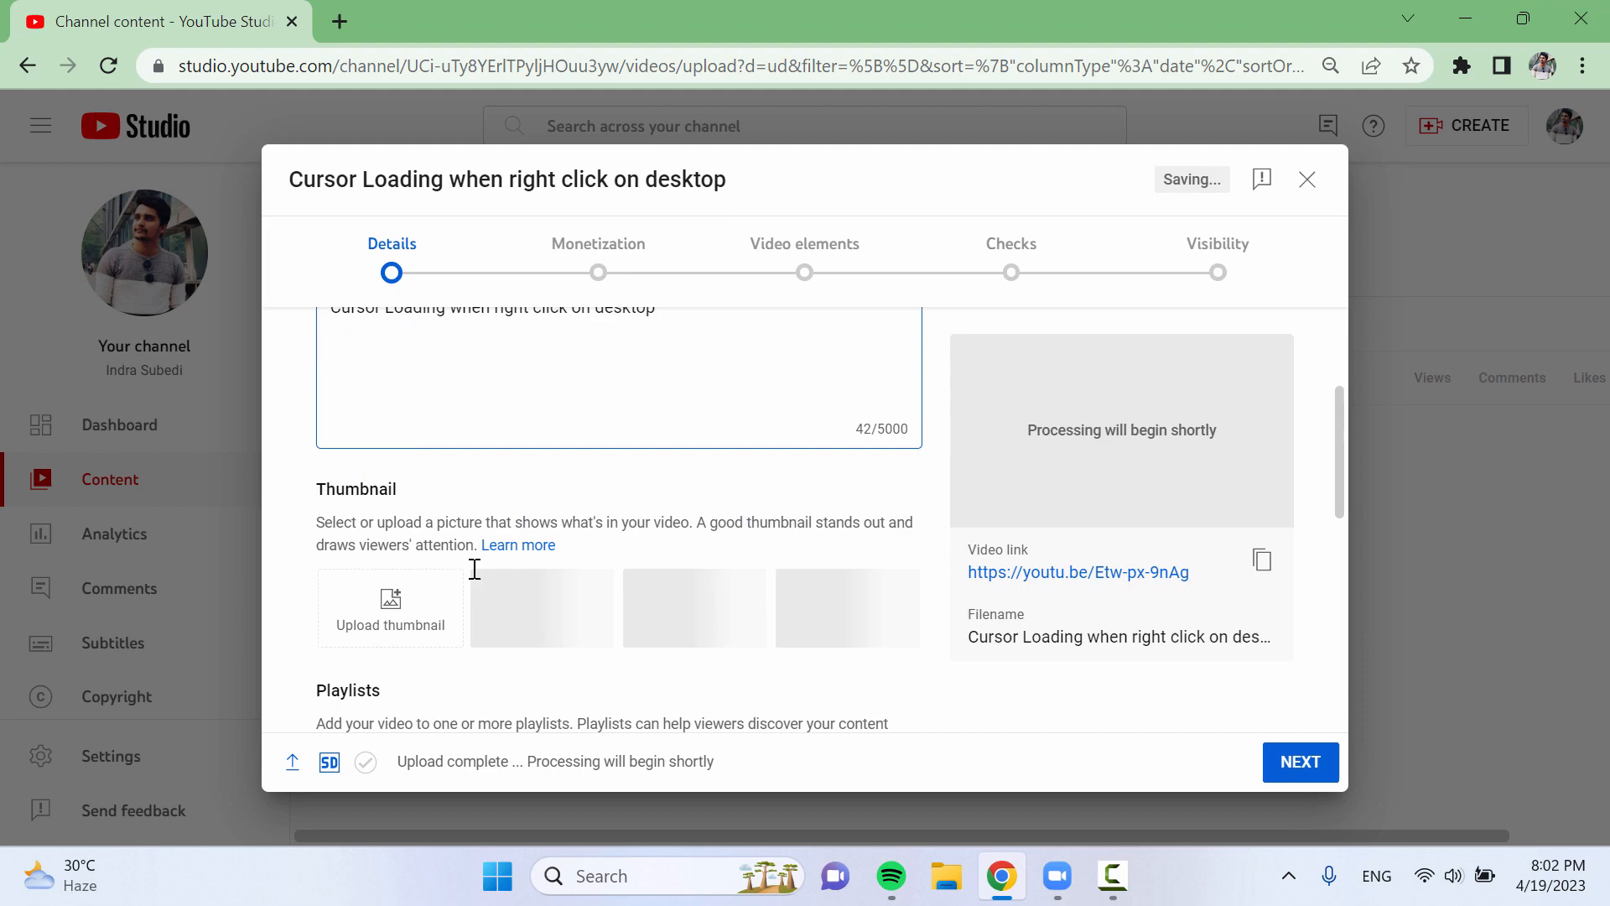
scroll(down, 3)
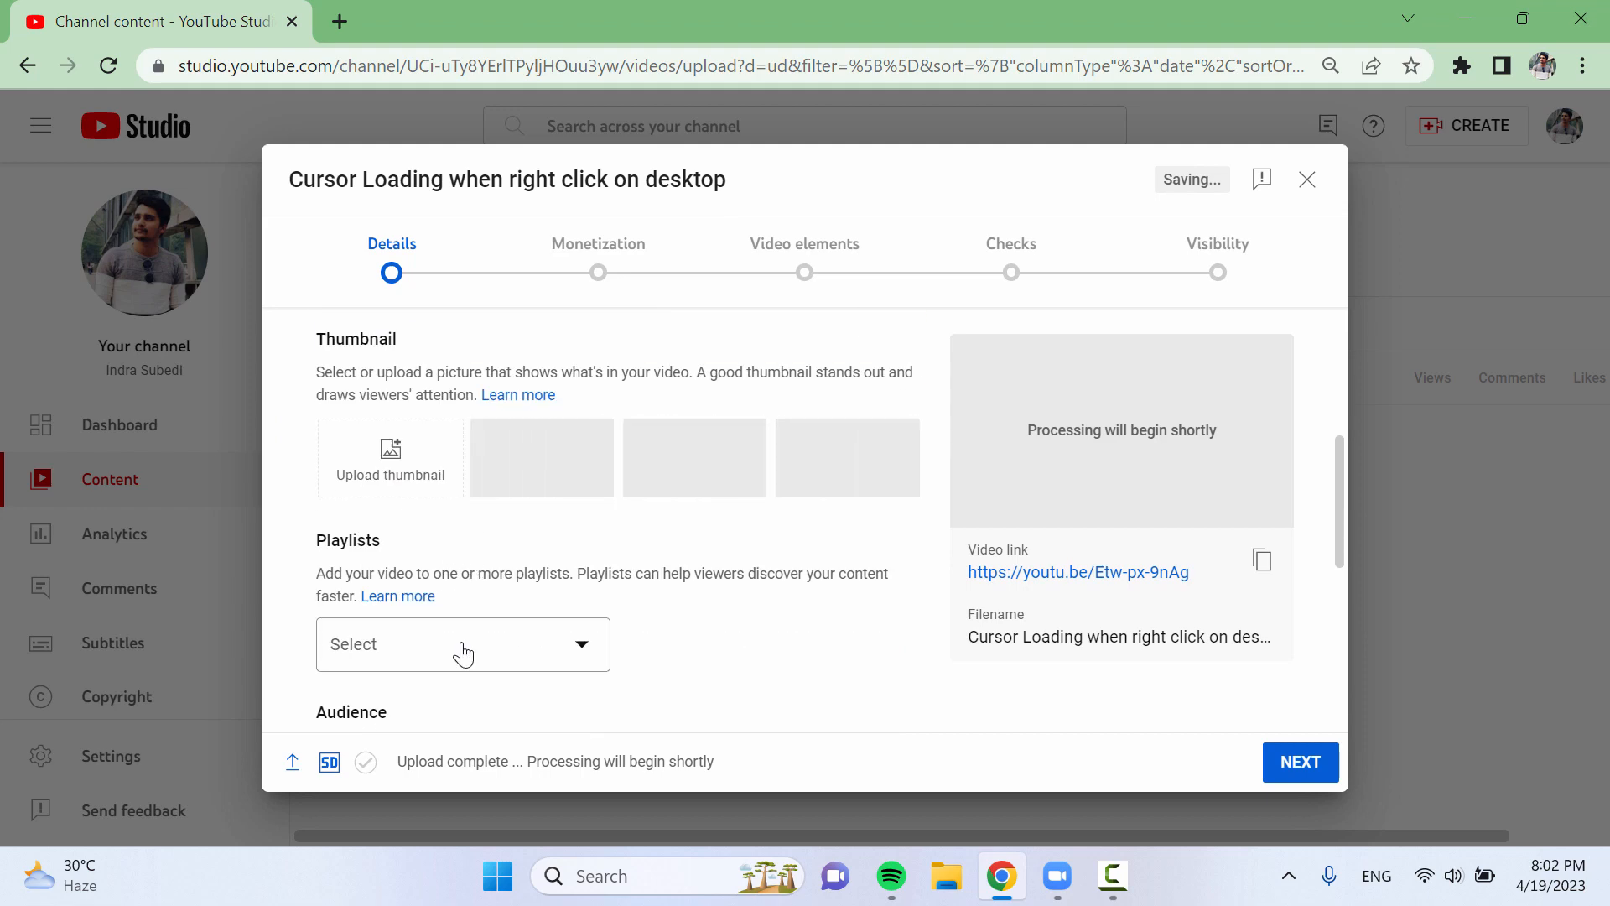
scroll(down, 3)
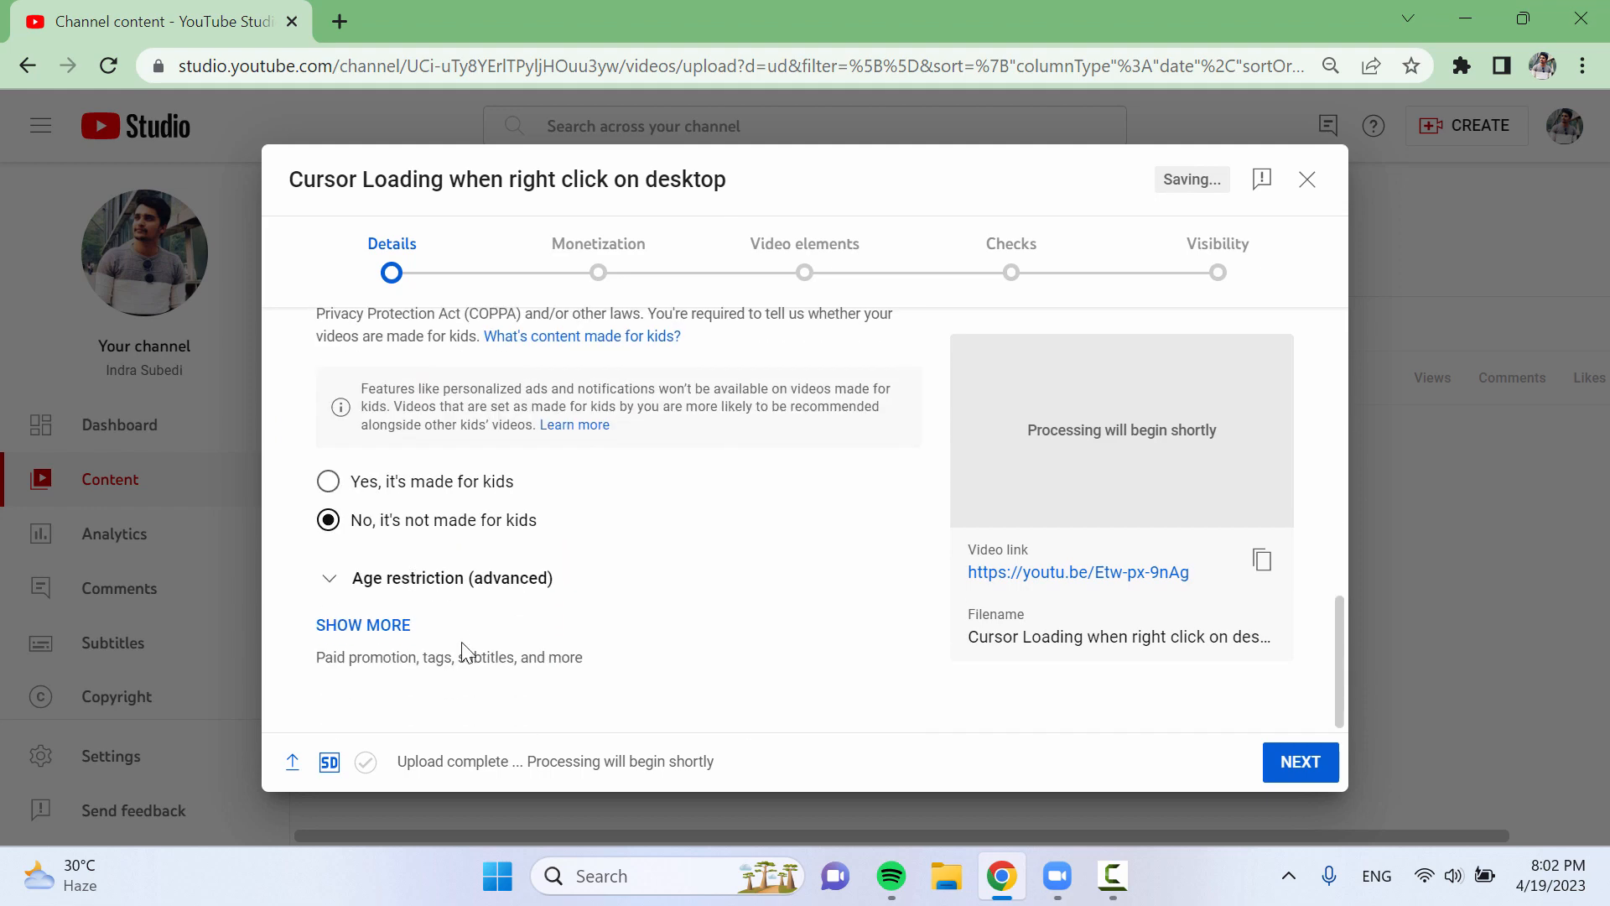
click(363, 624)
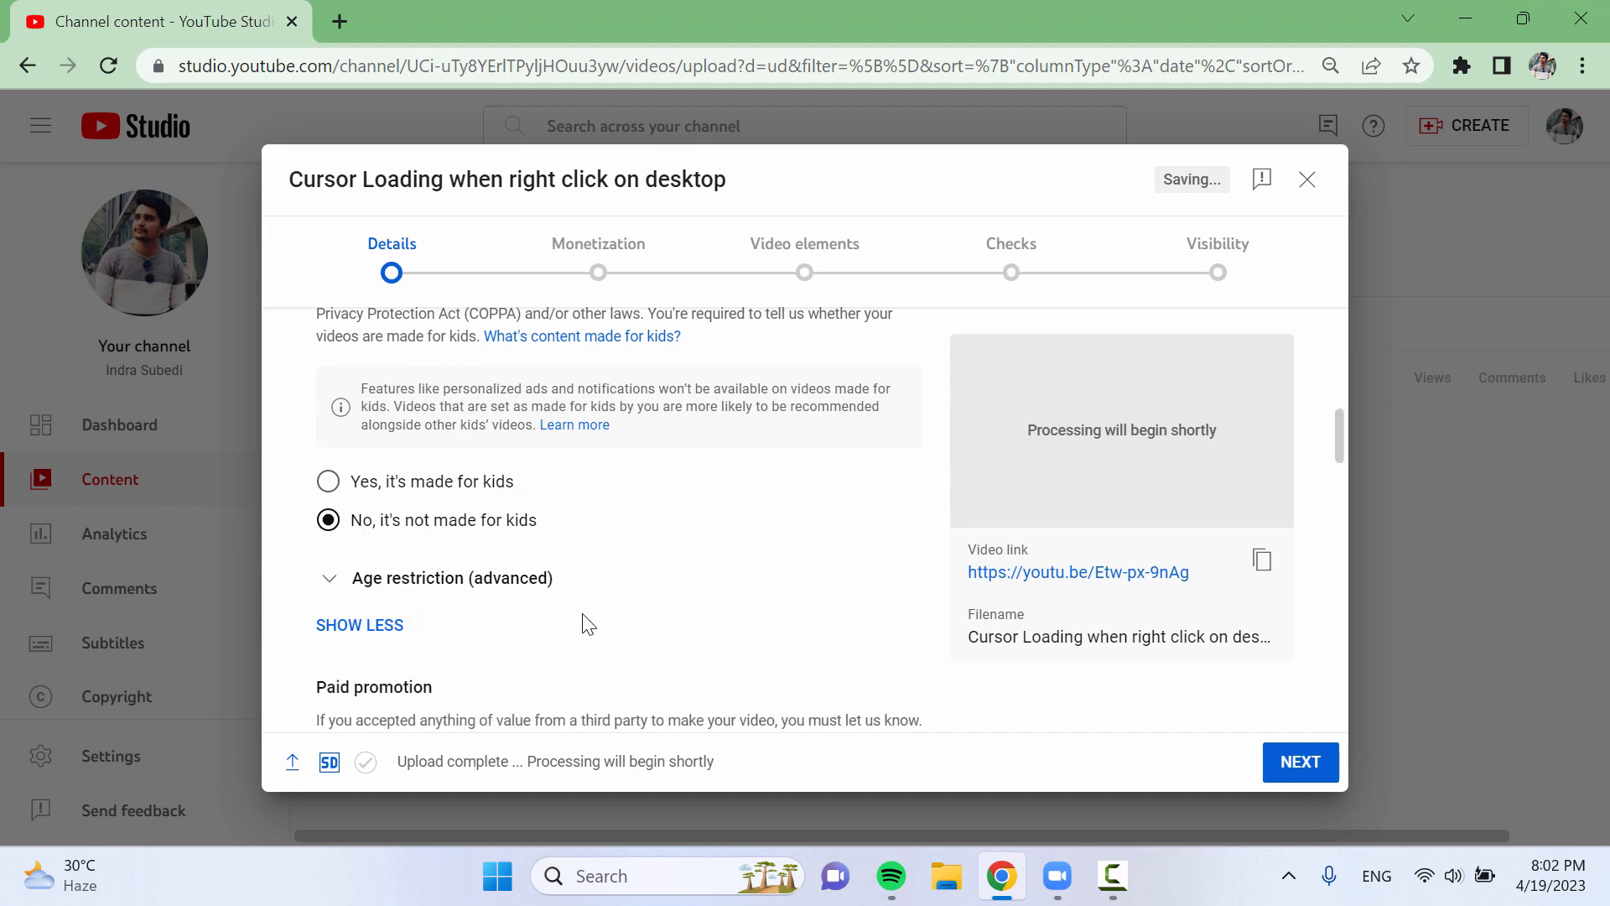
scroll(down, 3)
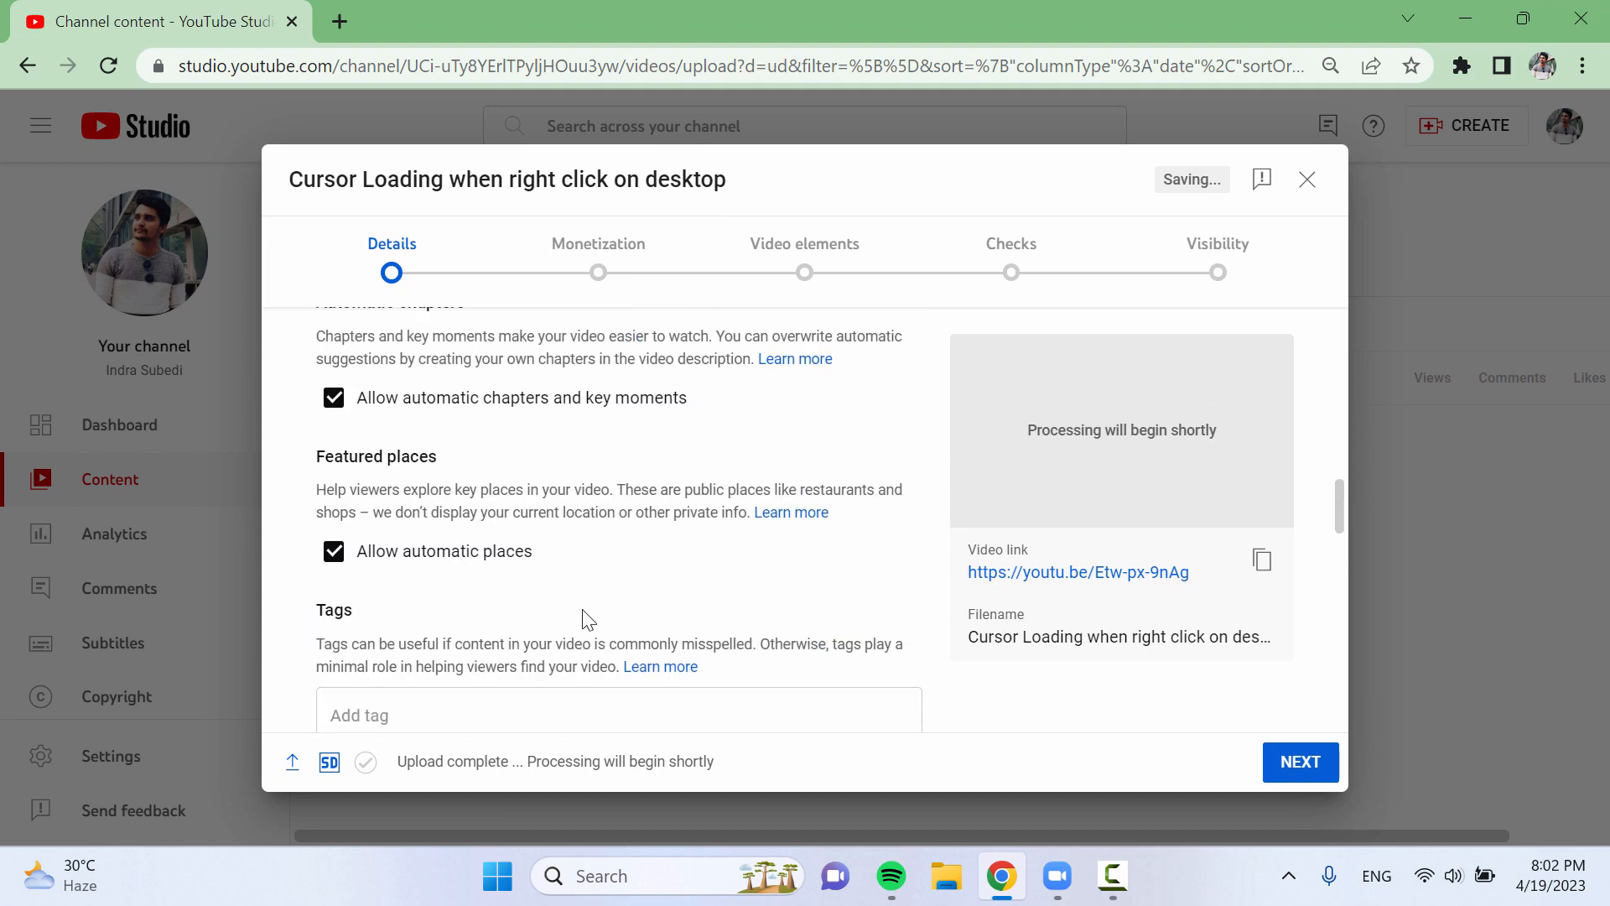
scroll(down, 3)
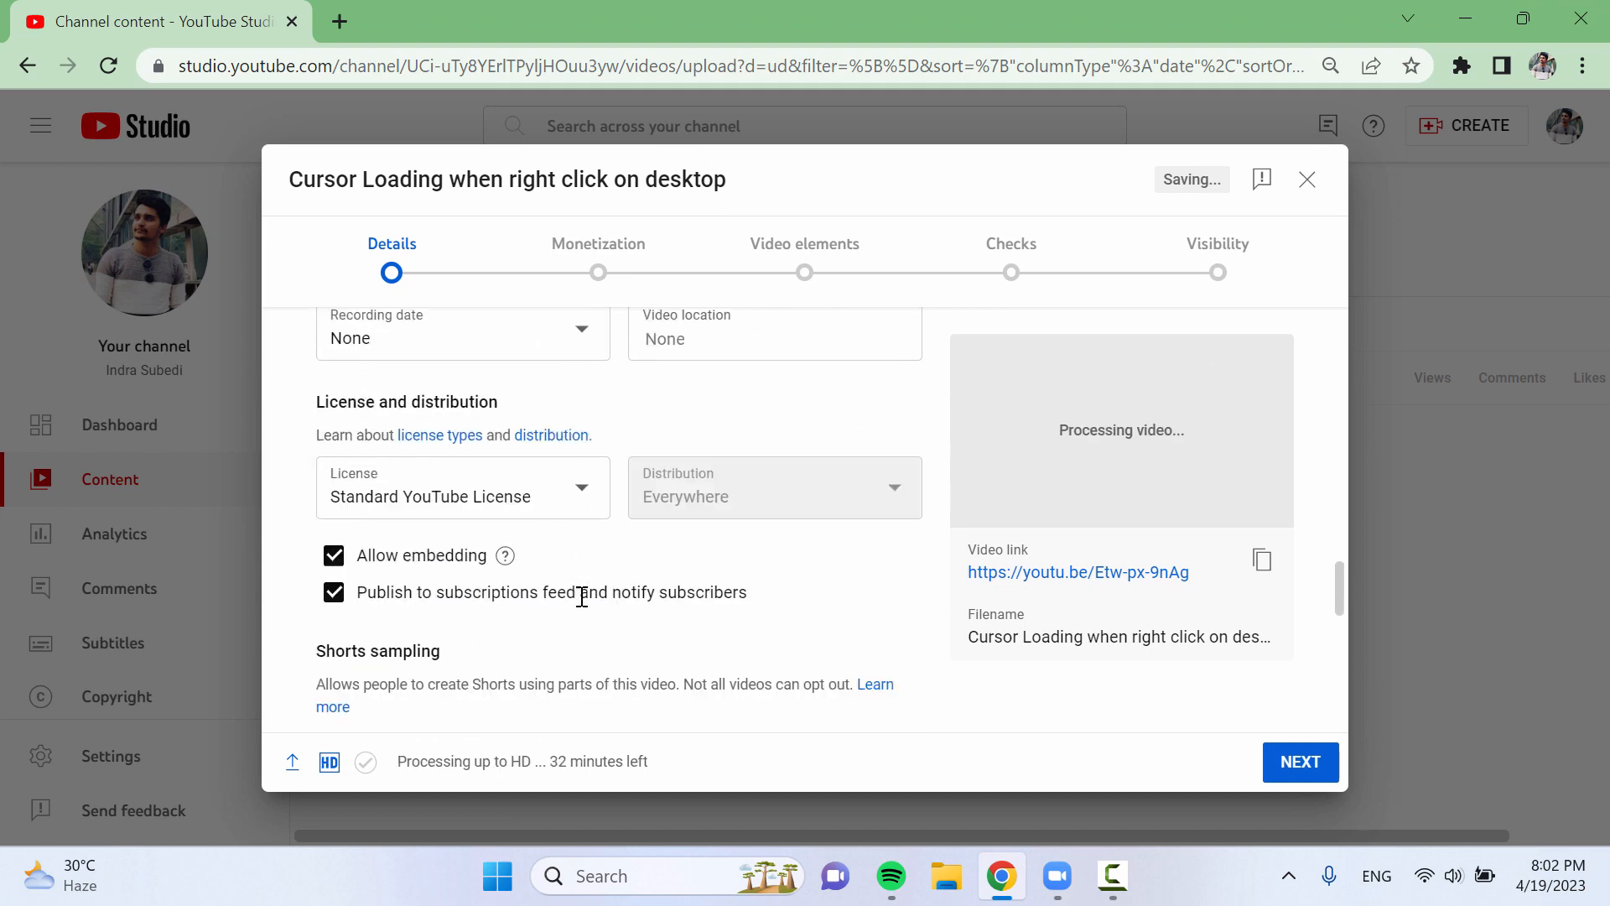
scroll(down, 3)
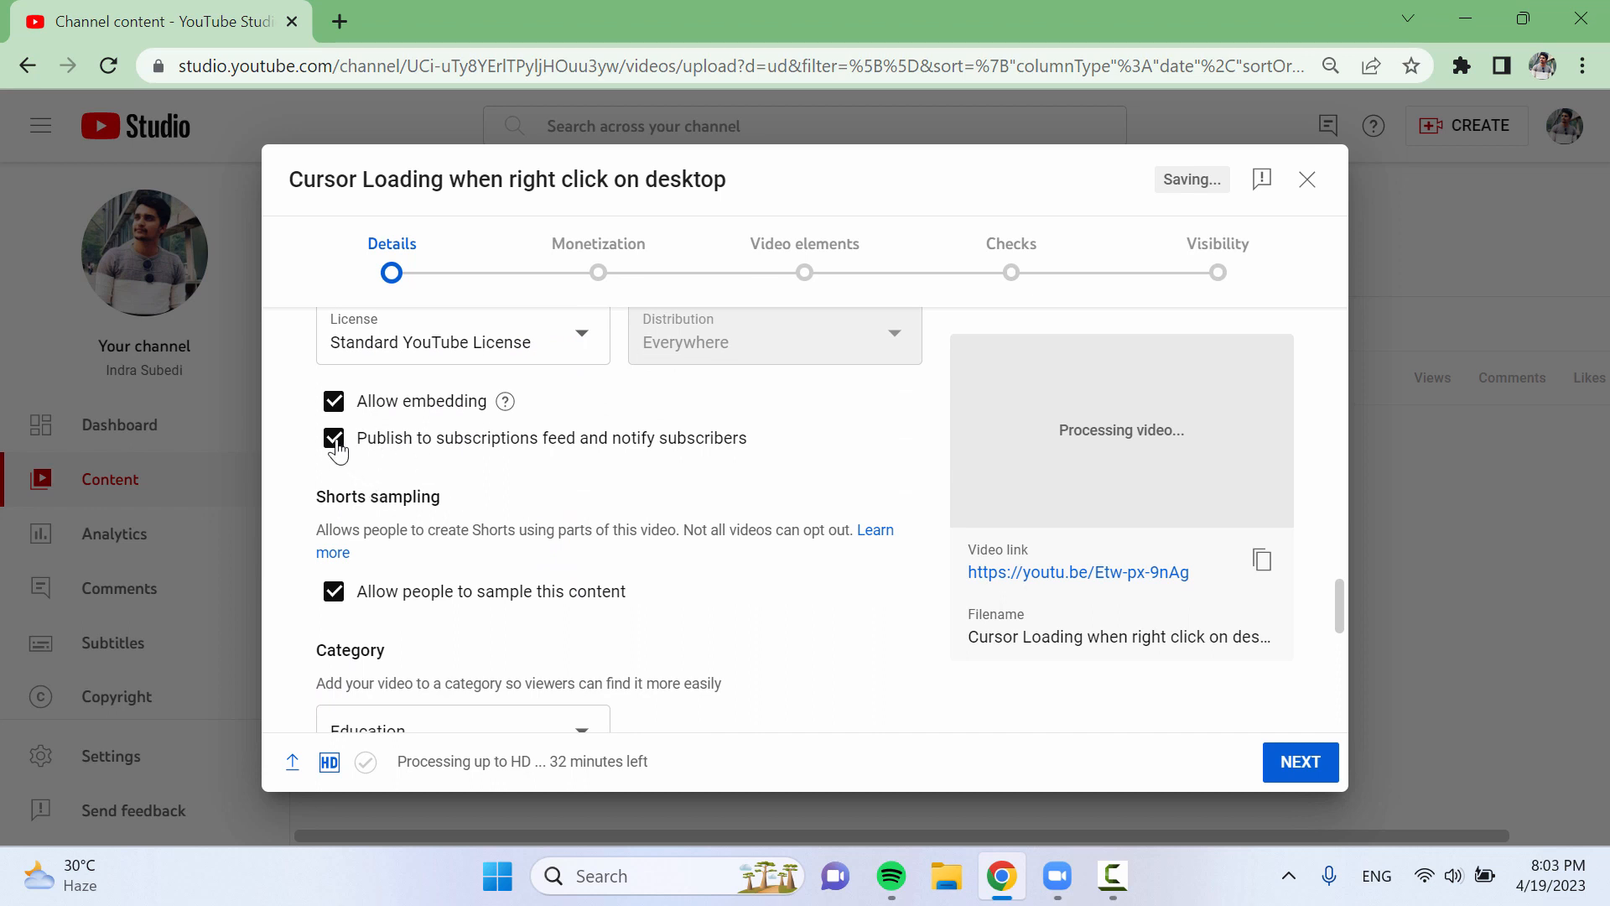
click(334, 438)
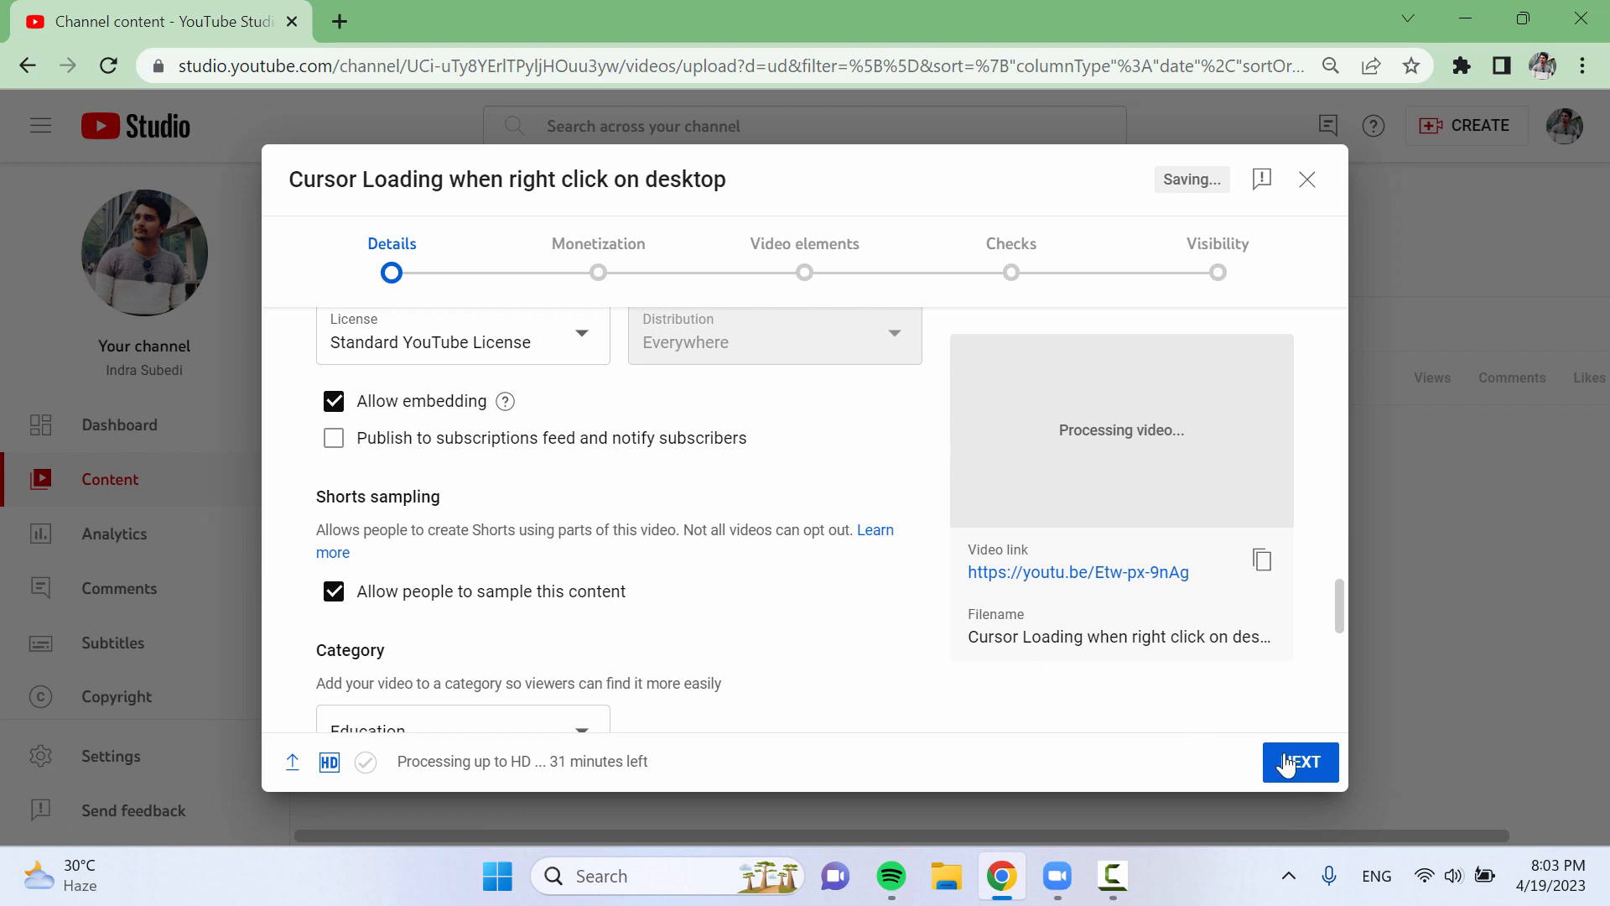
- Advance from Details to the Monetization step with NEXT
click(1300, 761)
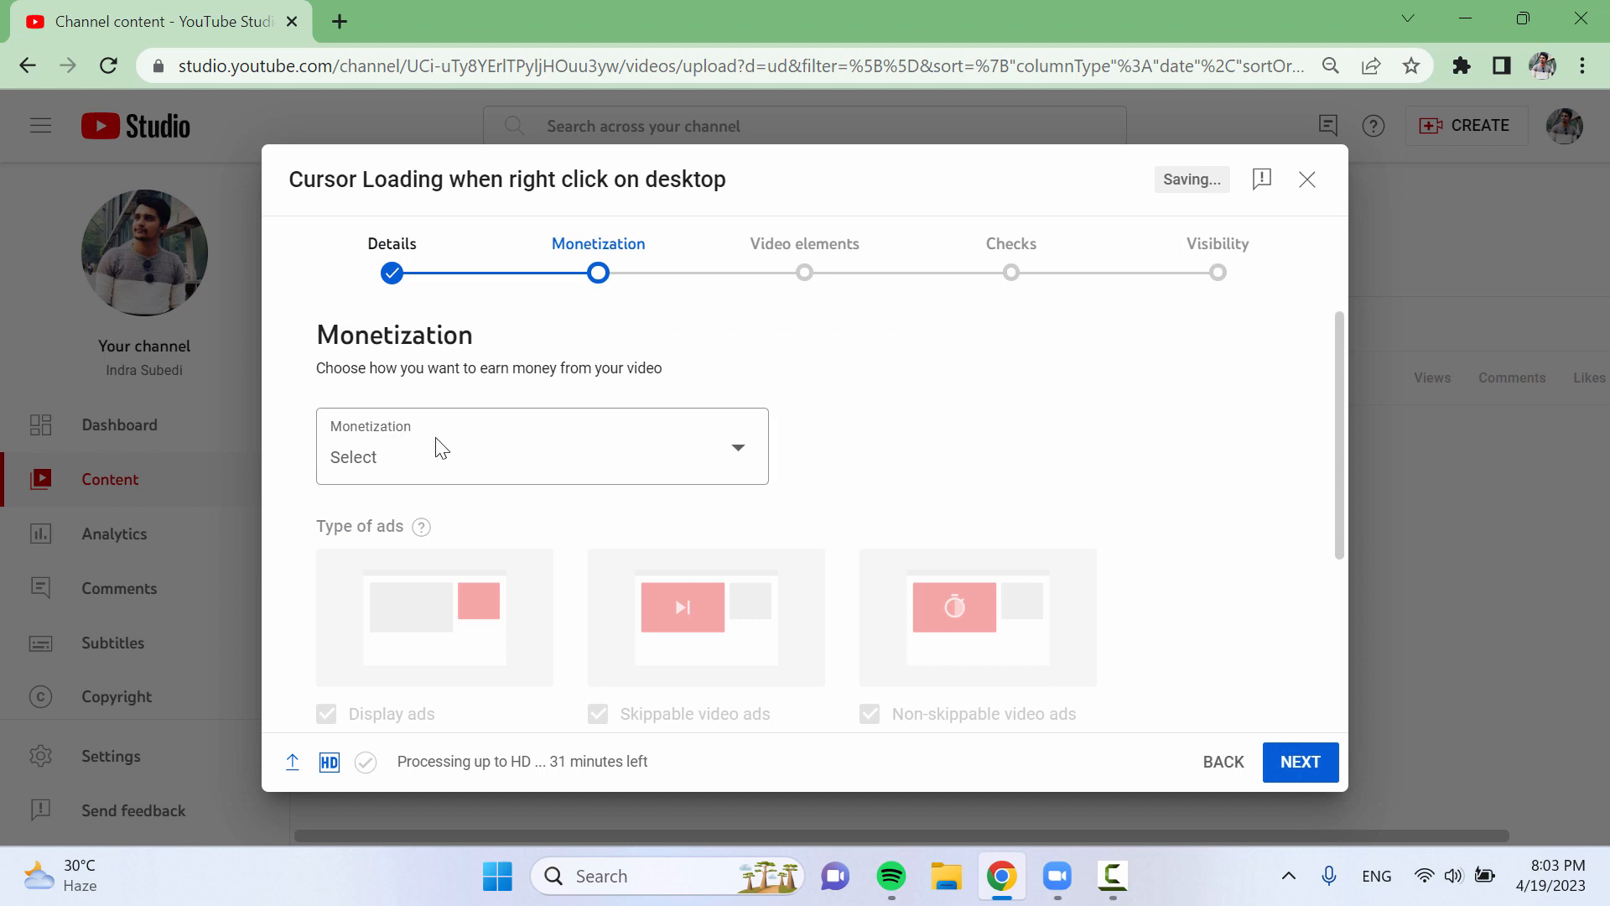